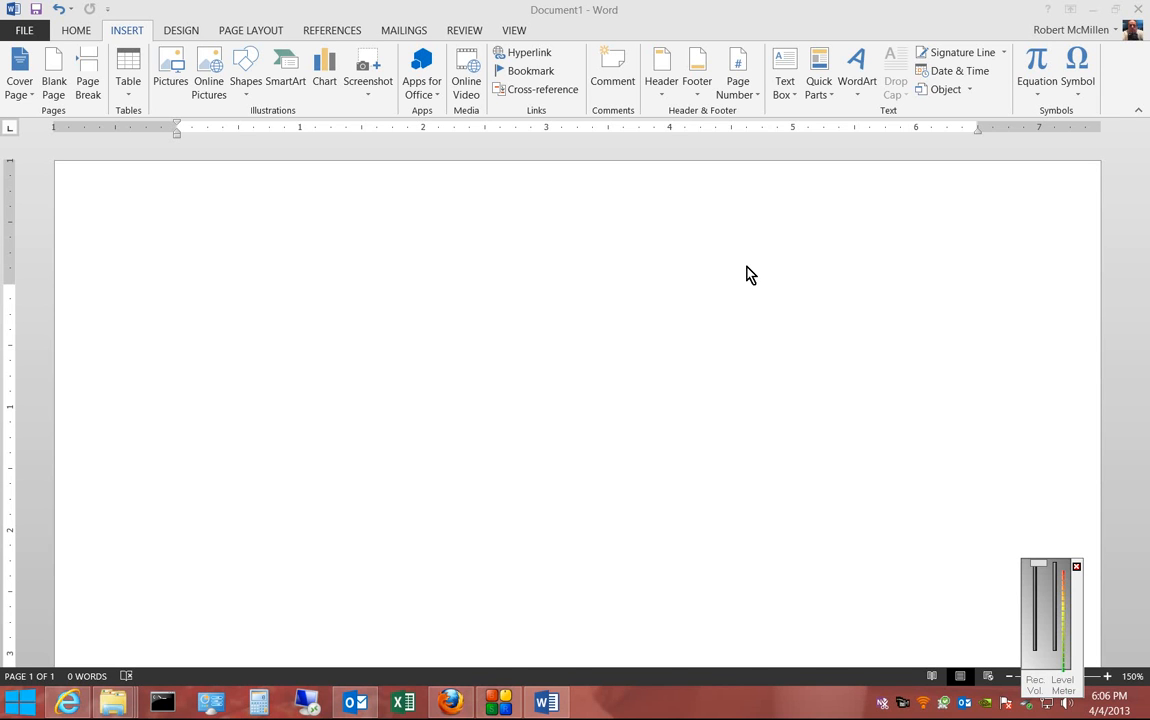
pyautogui.moveTo(793, 264)
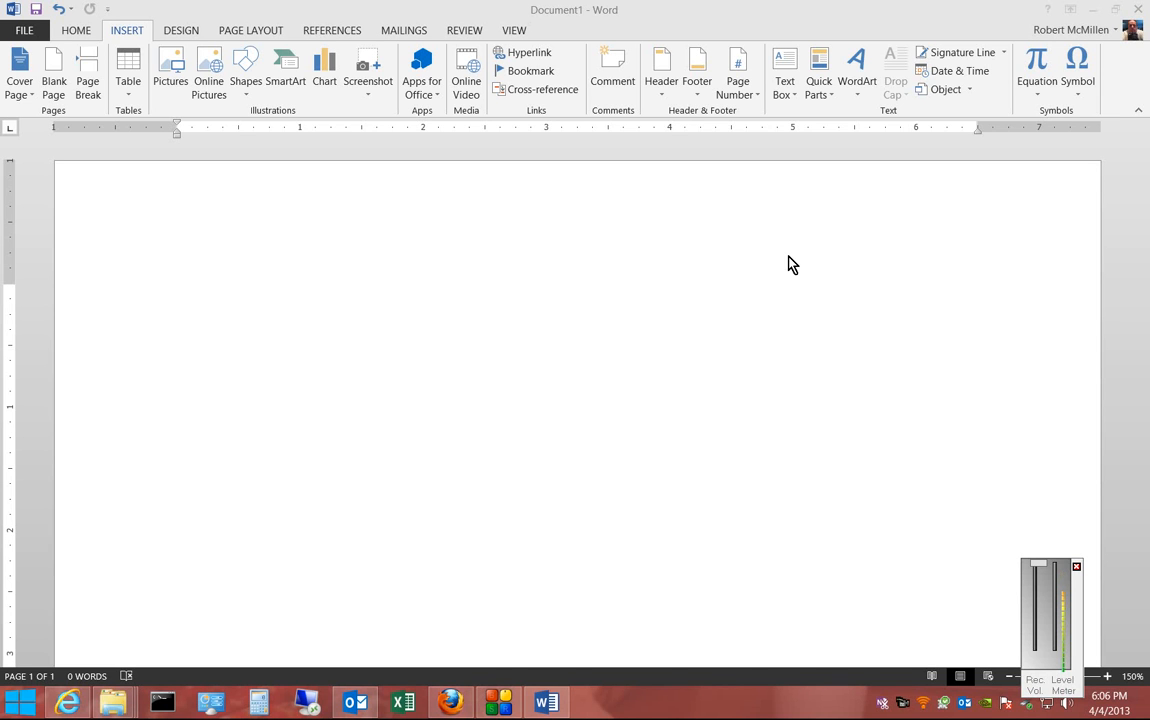
pyautogui.moveTo(150, 55)
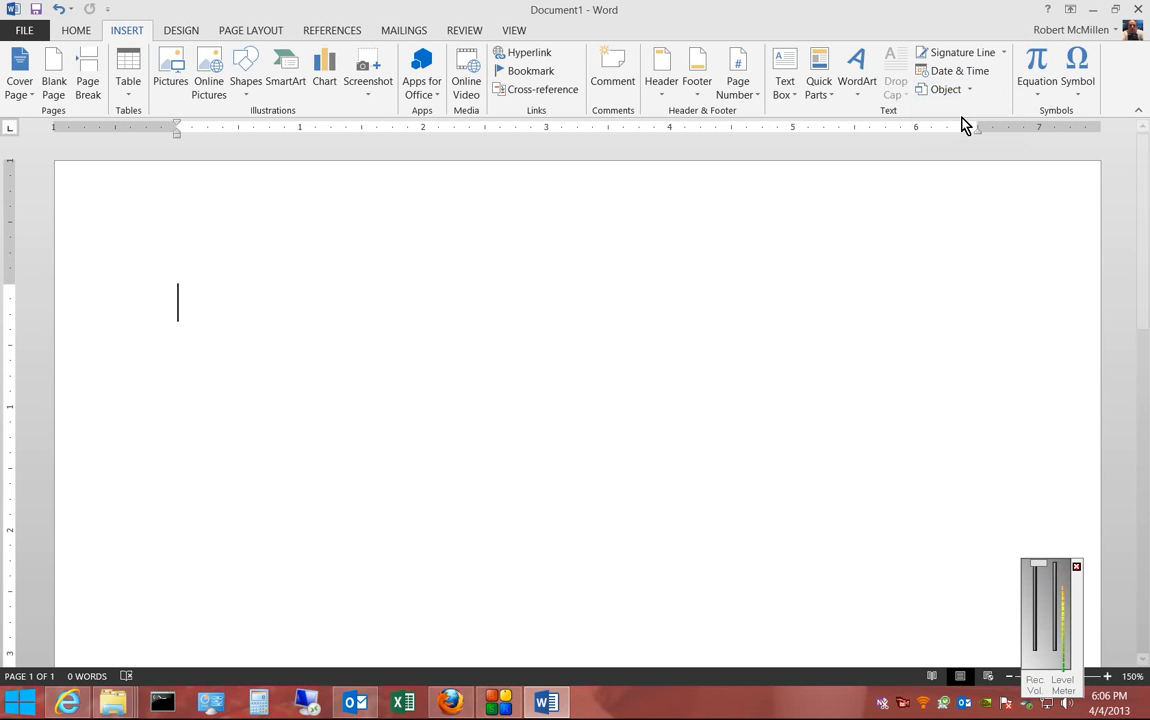
# Step: Browse object types, then browse the Desktop for a file to insert
pyautogui.click(945, 89)
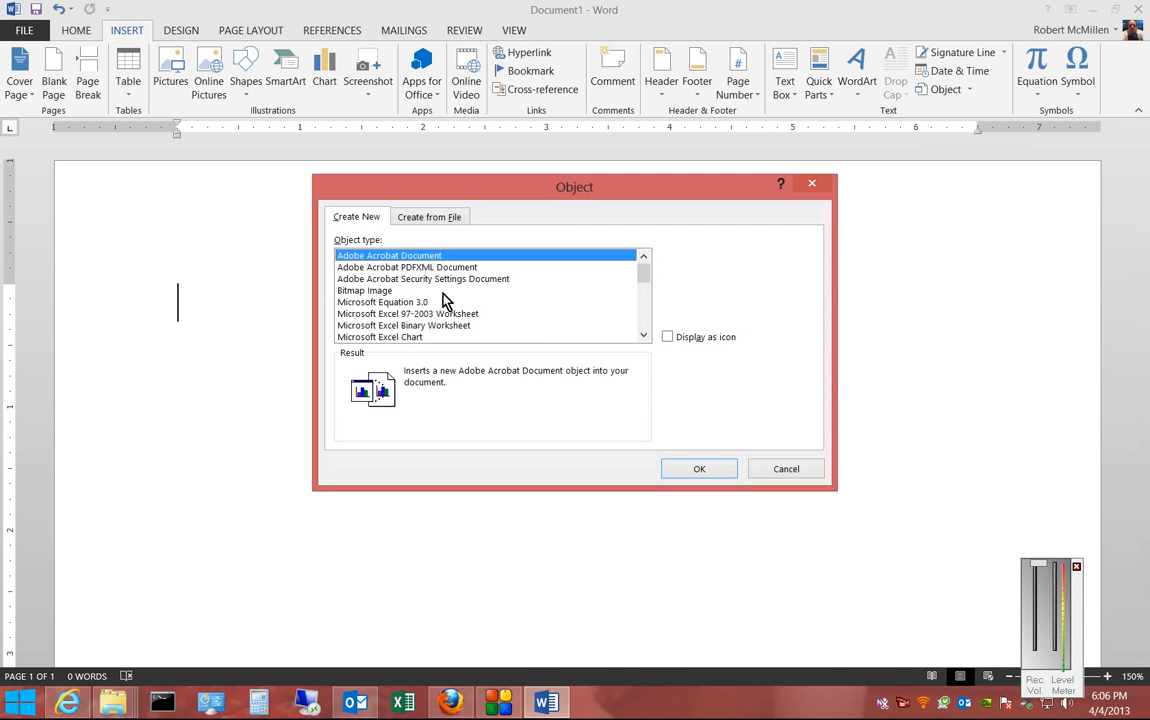
pyautogui.click(423, 278)
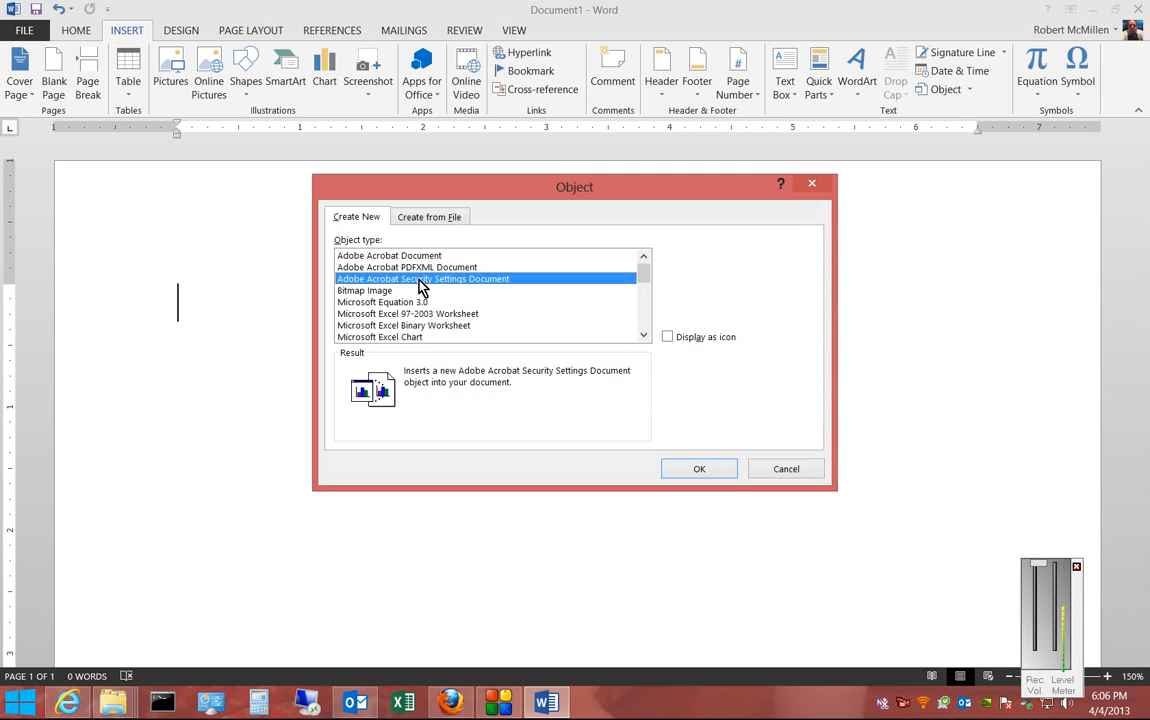
pyautogui.click(643, 337)
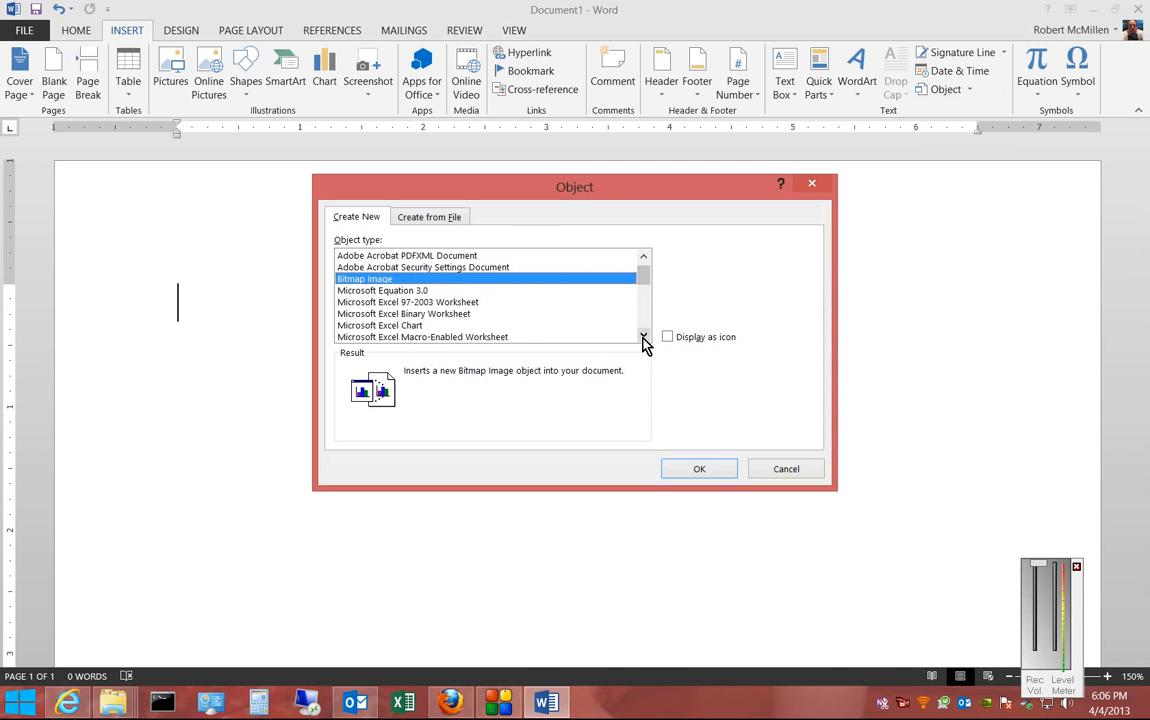
pyautogui.click(644, 336)
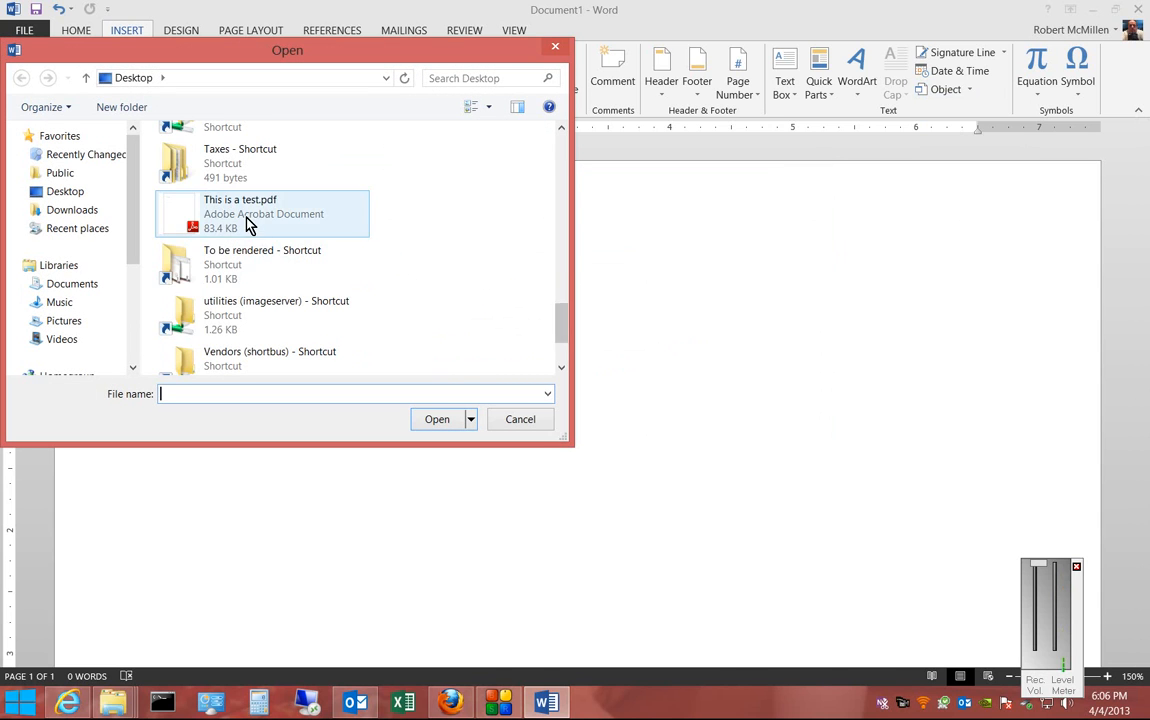
# Step: Embed This is a test.pdf, undo it, and start a Bitmap Image object
pyautogui.click(436, 419)
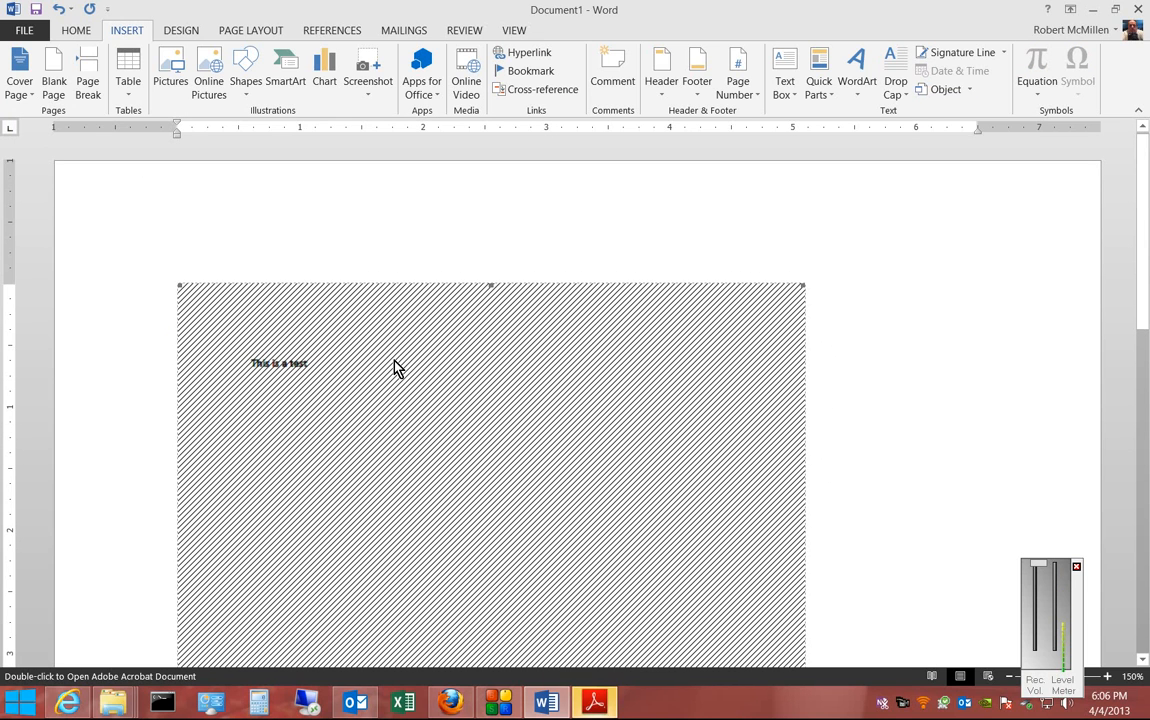
pyautogui.moveTo(845, 383)
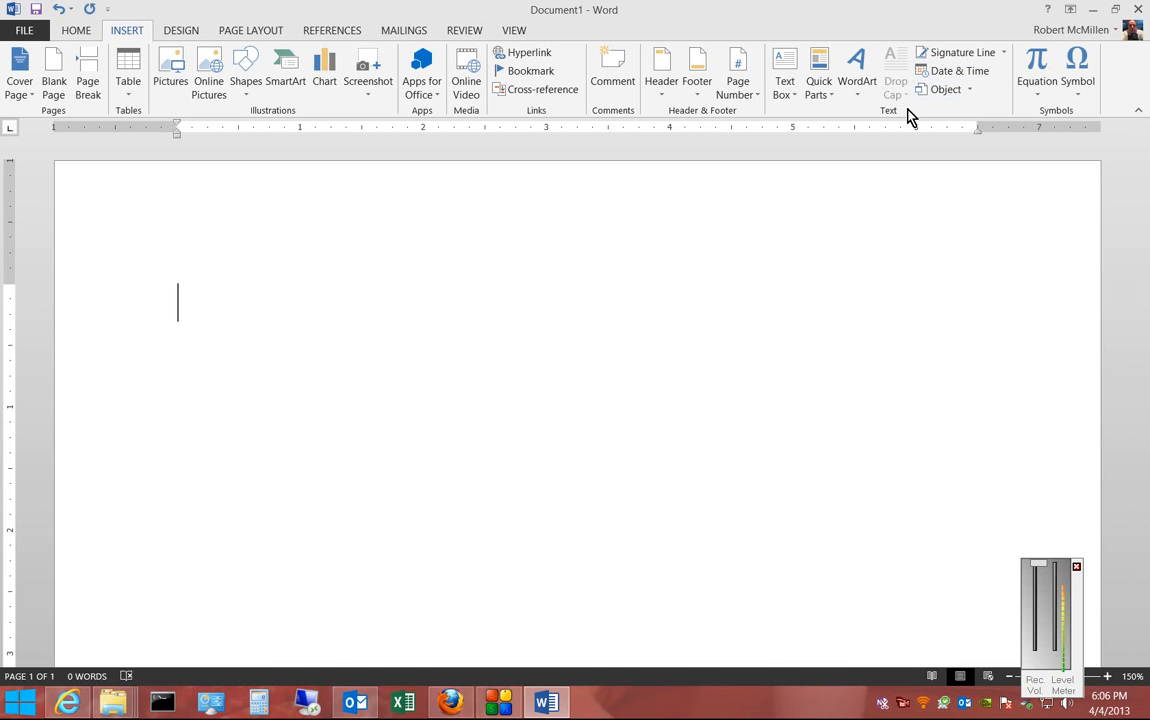
pyautogui.click(945, 89)
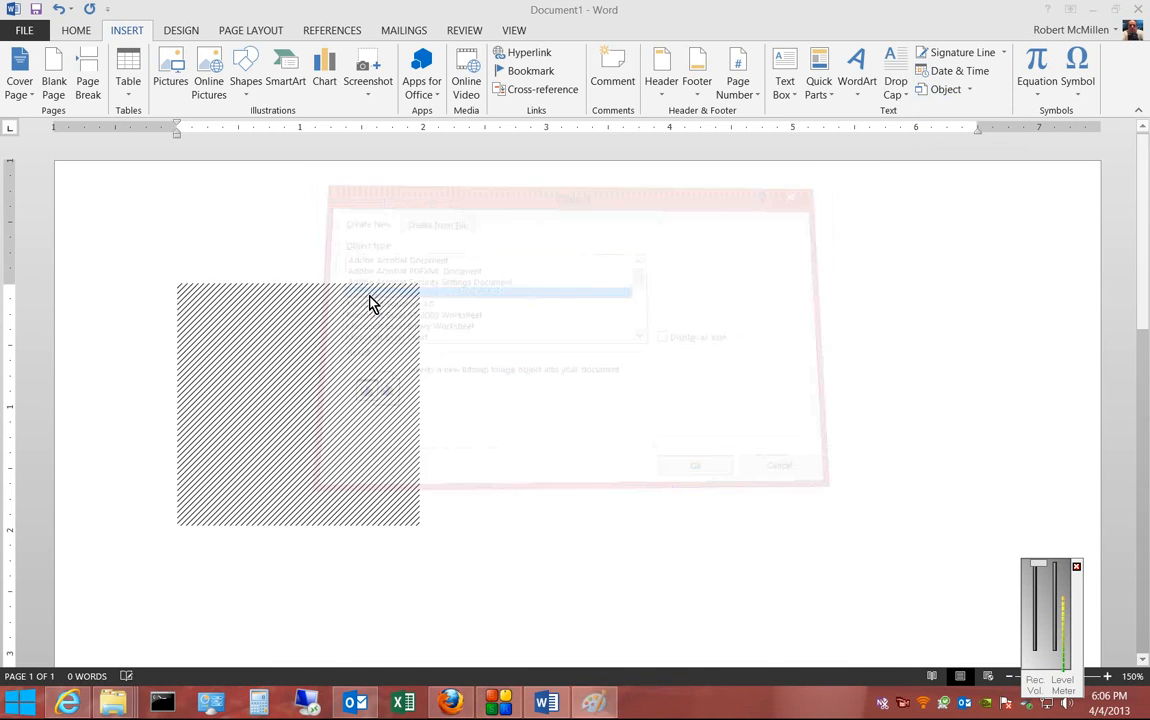
# Step: Draw a black looping scribble on the 236×236 px Paint canvas
pyautogui.click(695, 465)
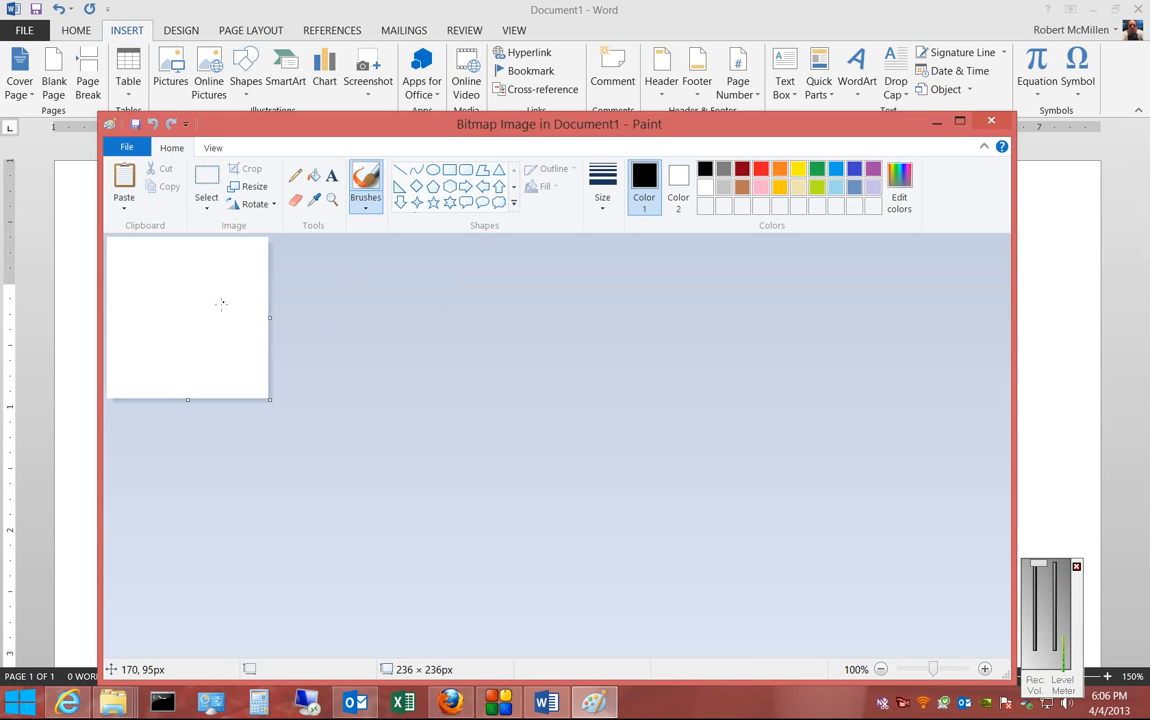
pyautogui.moveTo(155, 277)
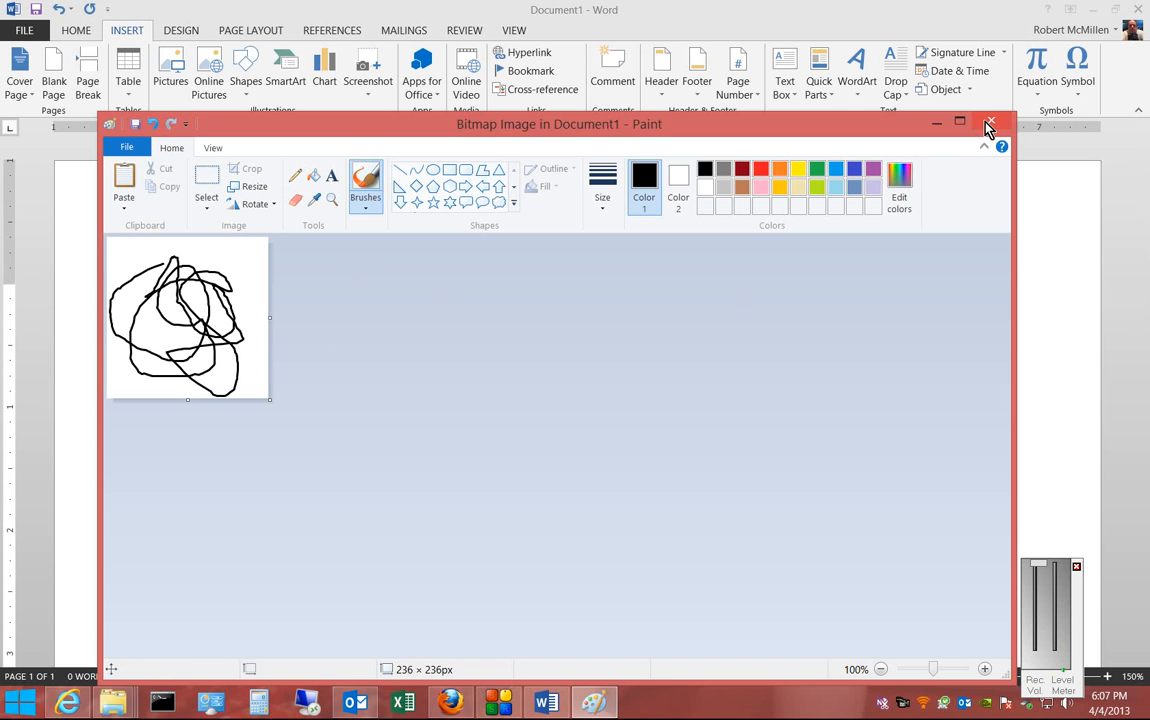
# Step: Close Paint to embed the scribble in Word, then reopen the Object options
pyautogui.click(990, 123)
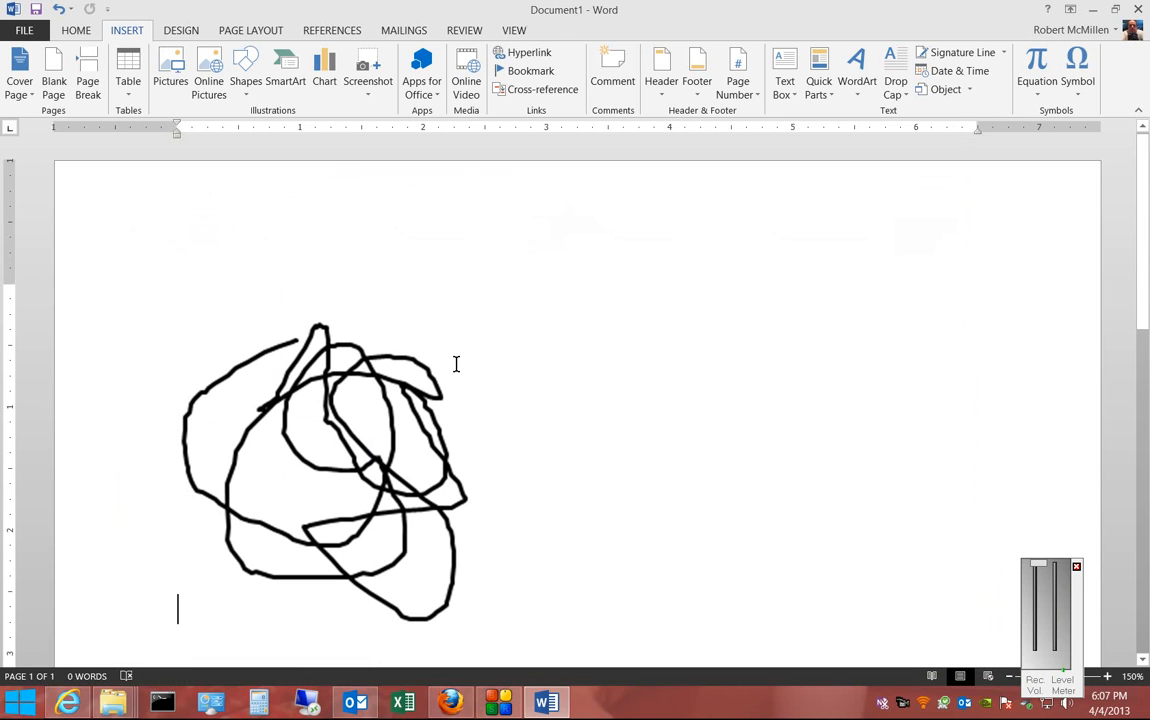
pyautogui.moveTo(976, 96)
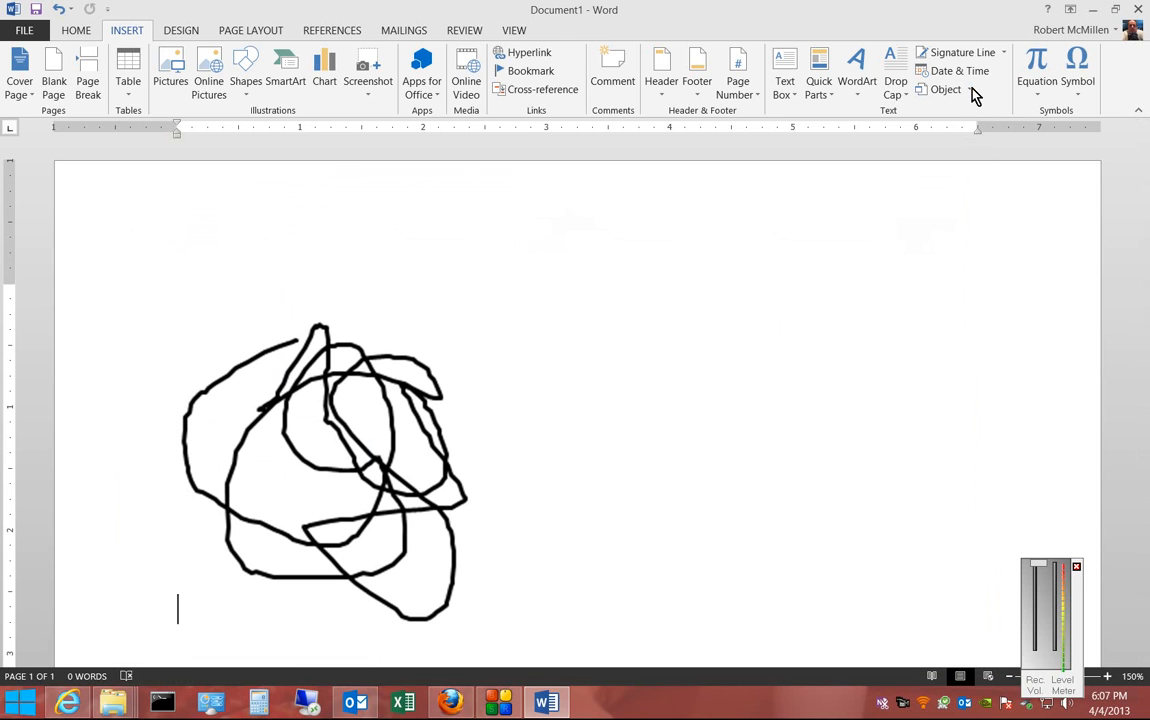
pyautogui.click(947, 89)
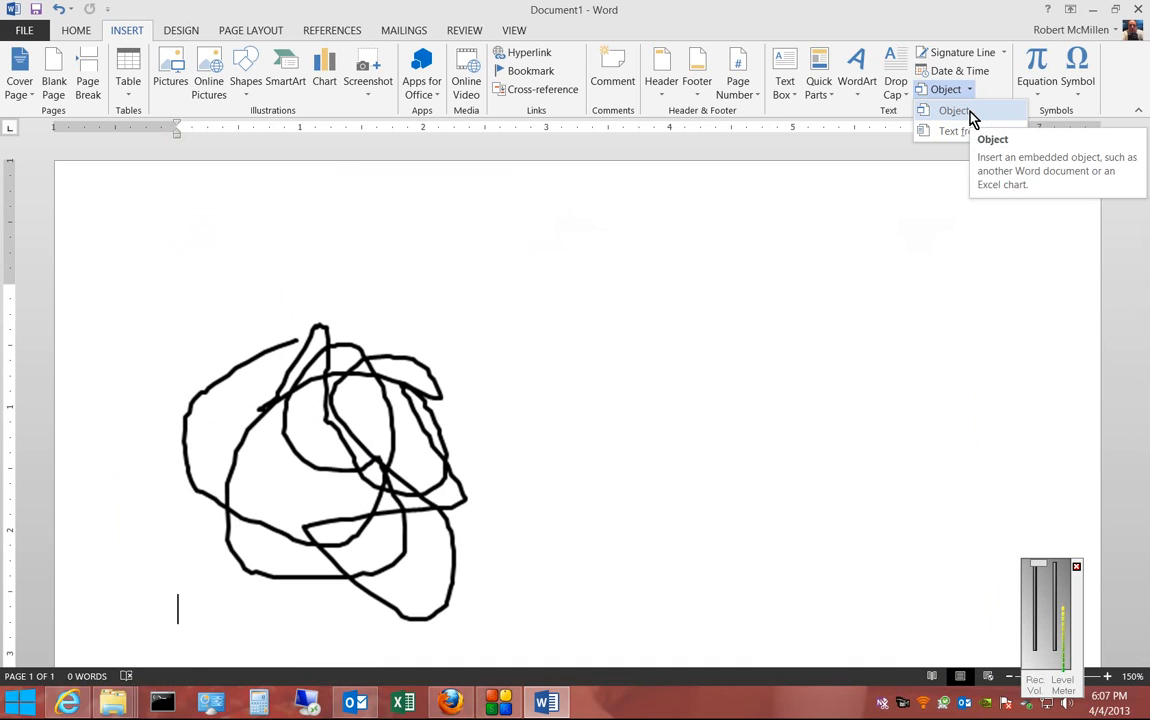